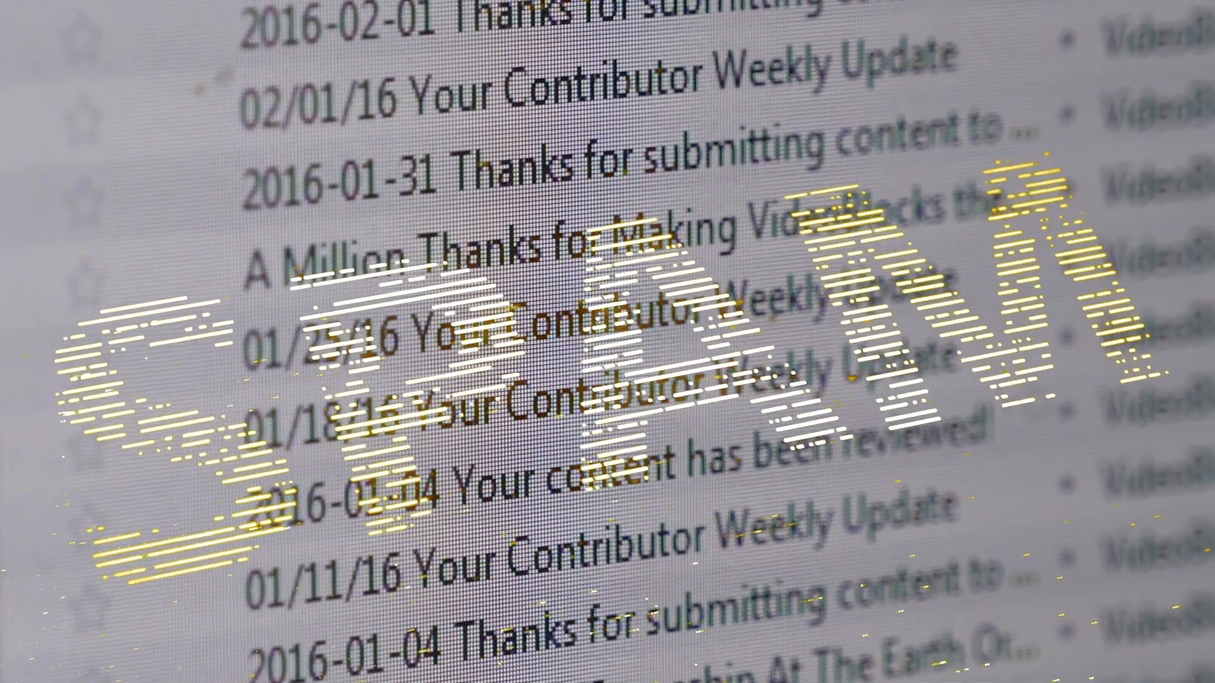
Step: Scroll the Envato Elements homepage and open the Rhythmic Upbeat Intro video template
{"action": "scroll", "scroll_direction": "down", "scroll_amount": 3}
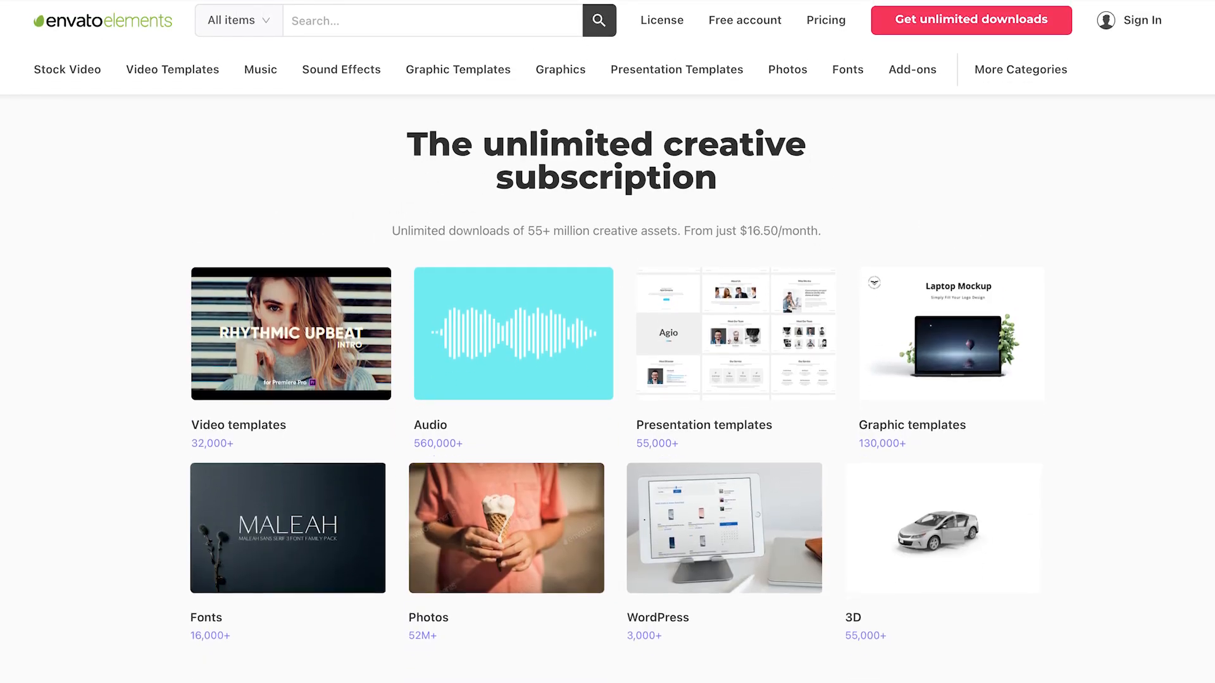
{"action": "left_click", "coordinate": [291, 334]}
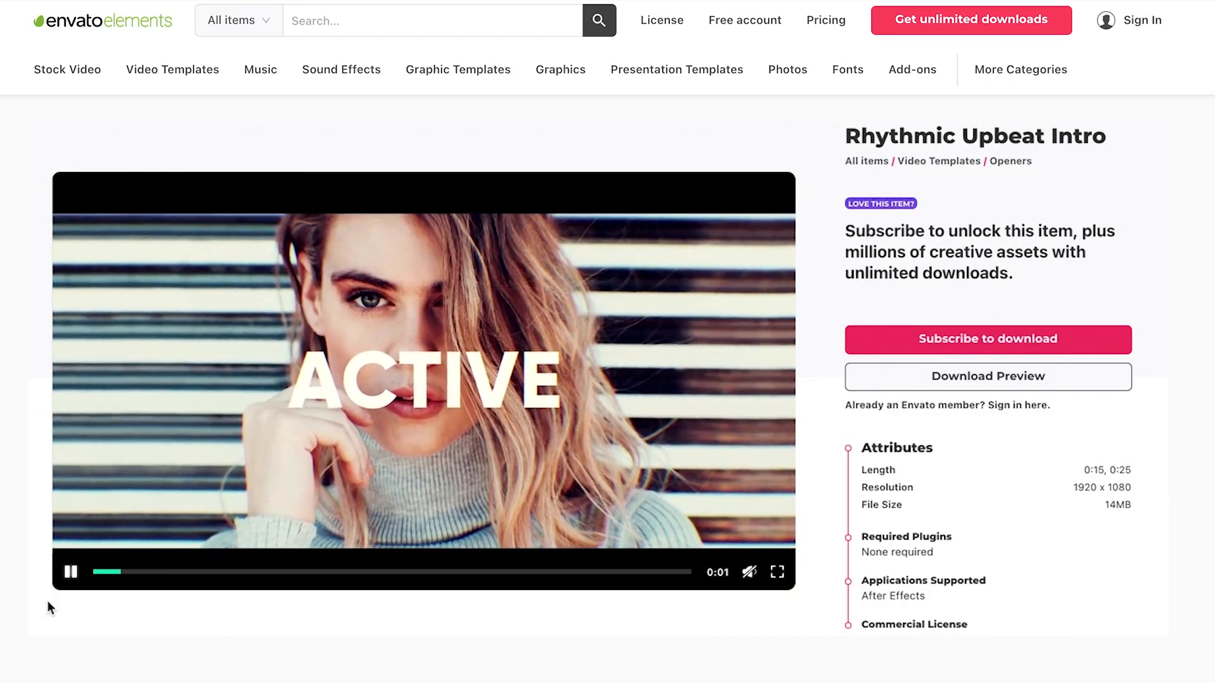